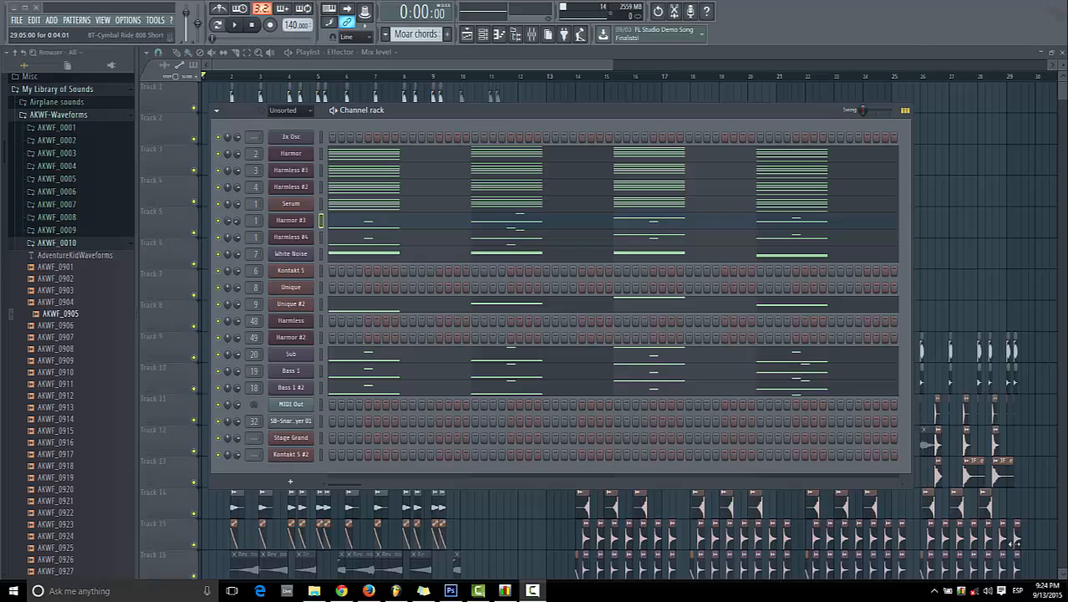
pyautogui.moveTo(502, 72)
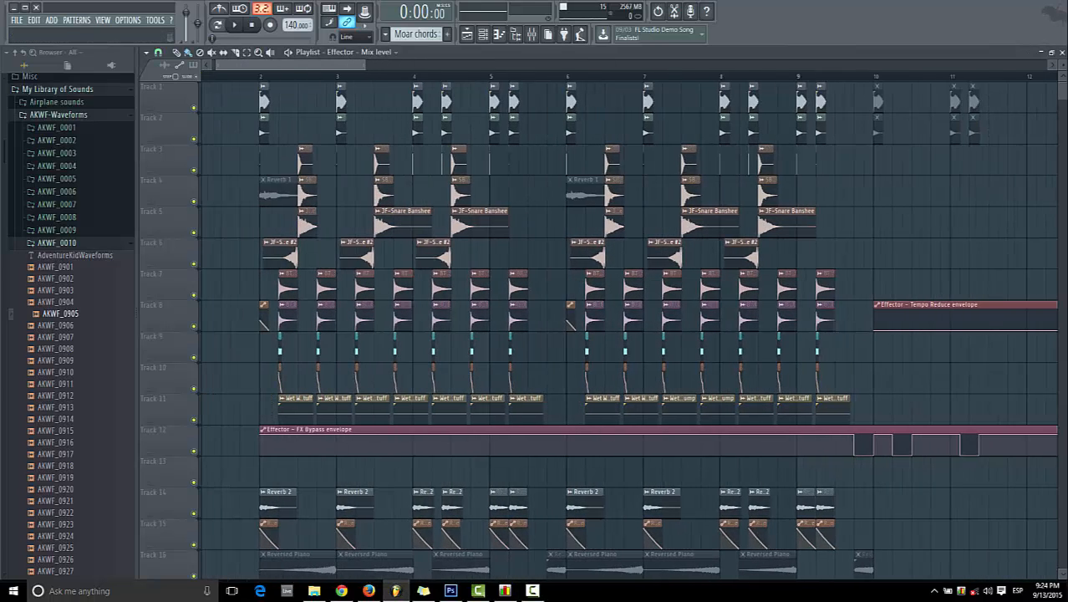
# - Open the Harmor #3 editor and bring up the filter 1 and filter 2 FREQ knob menus
pyautogui.scroll(-3)
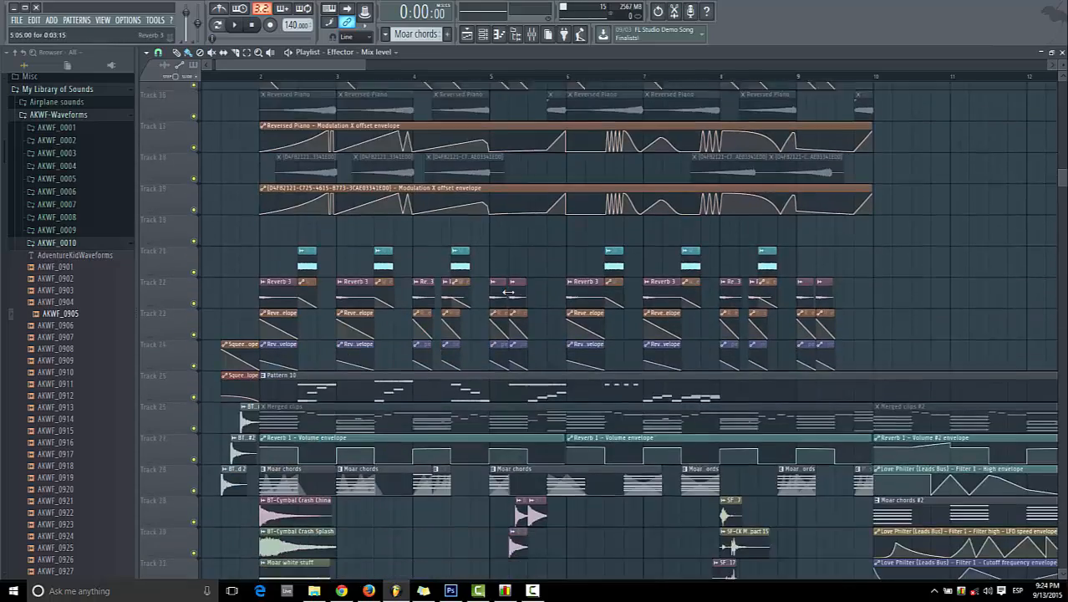
pyautogui.scroll(-3)
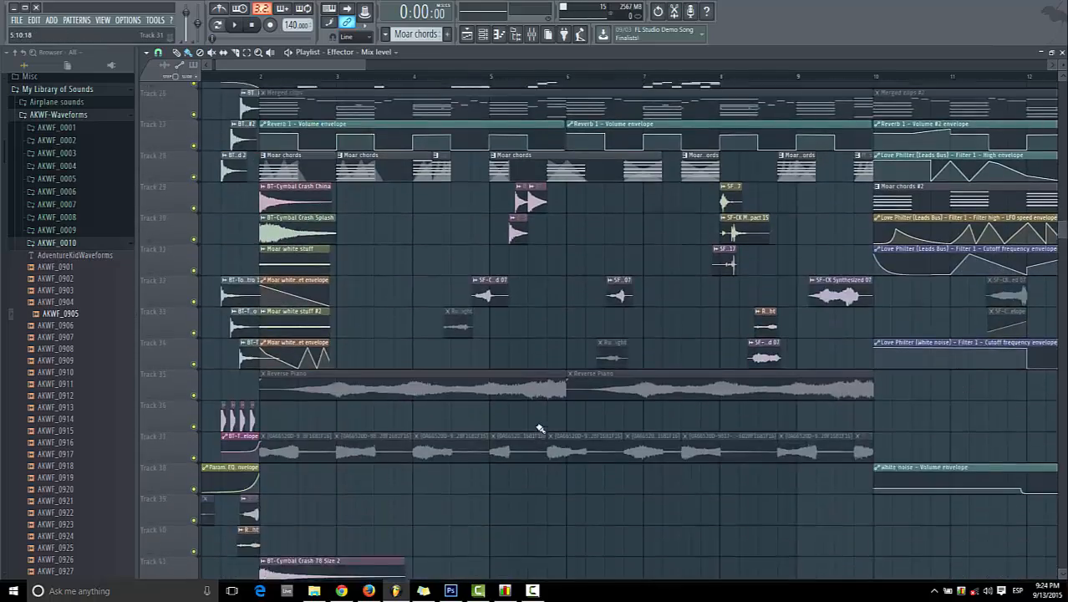
pyautogui.scroll(3)
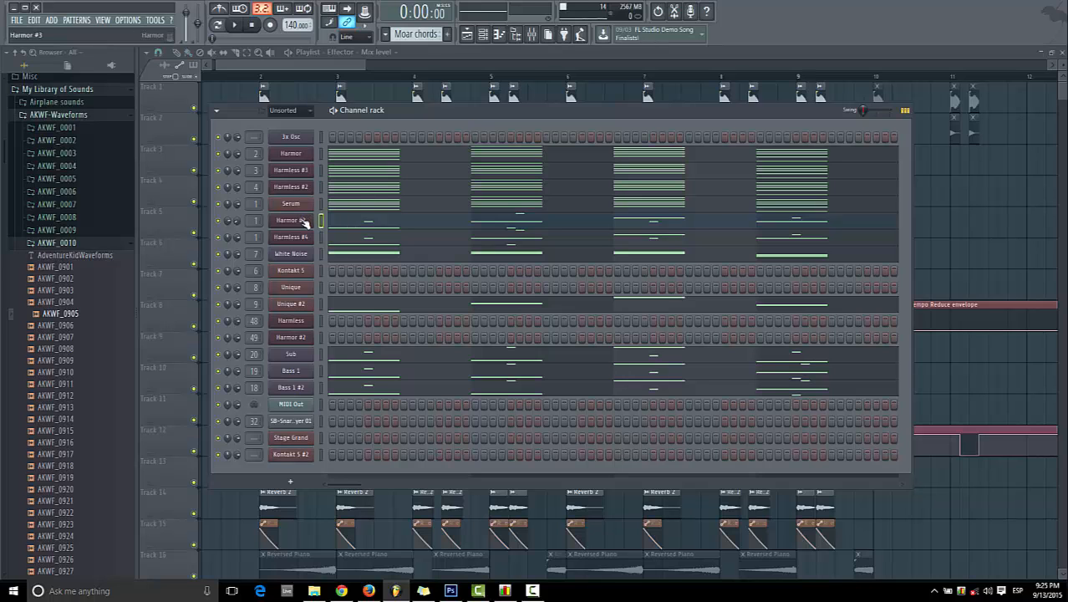
pyautogui.doubleClick(290, 220)
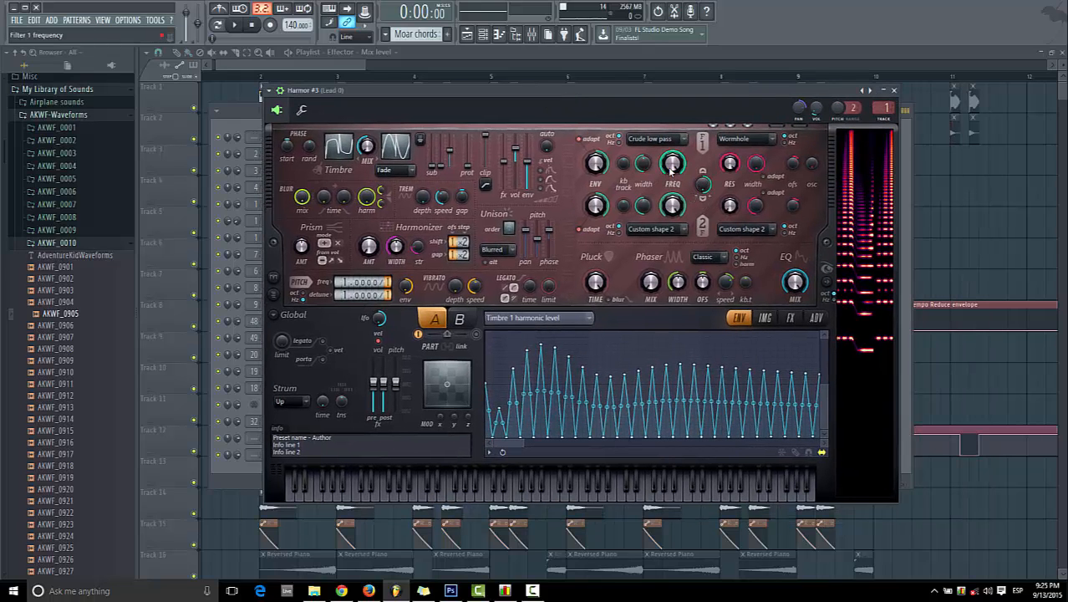
pyautogui.rightClick(673, 163)
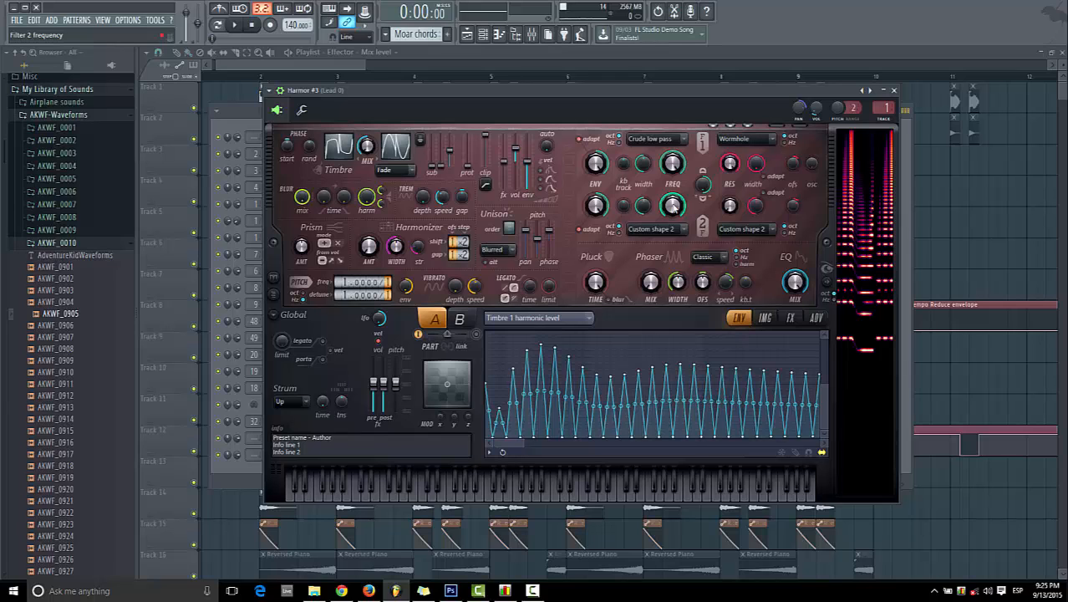
pyautogui.rightClick(673, 205)
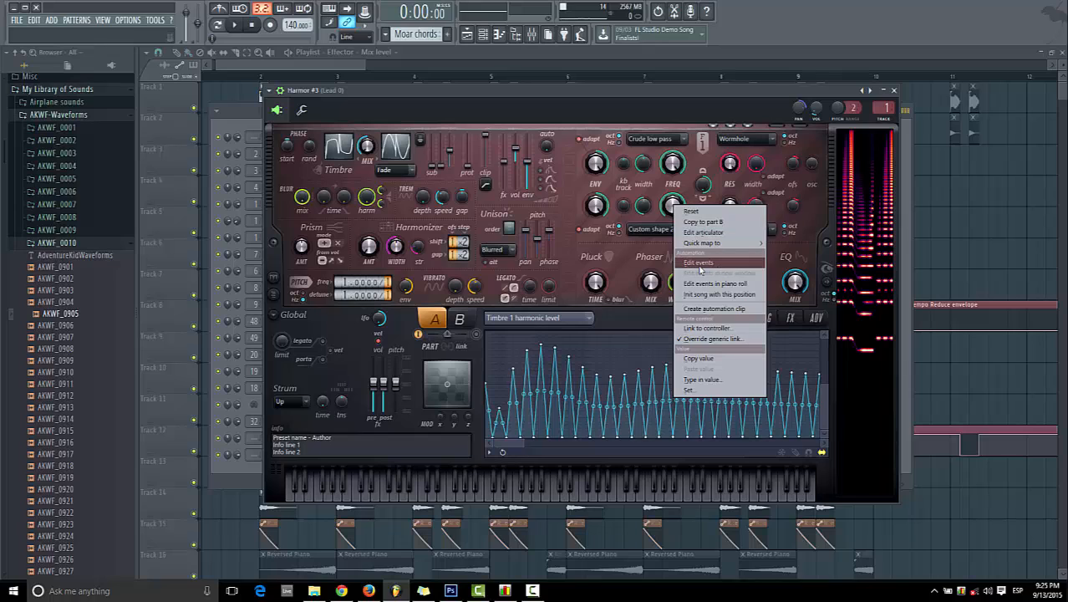
pyautogui.moveTo(719, 283)
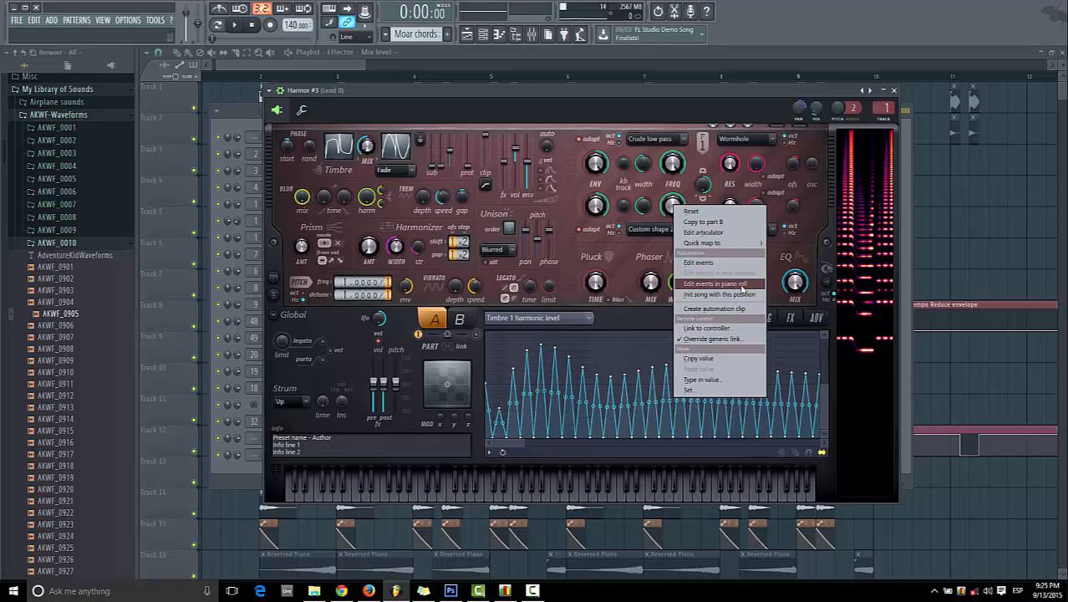
# - Choose 'Edit events in piano roll' for the filter 2 frequency knob
pyautogui.click(714, 283)
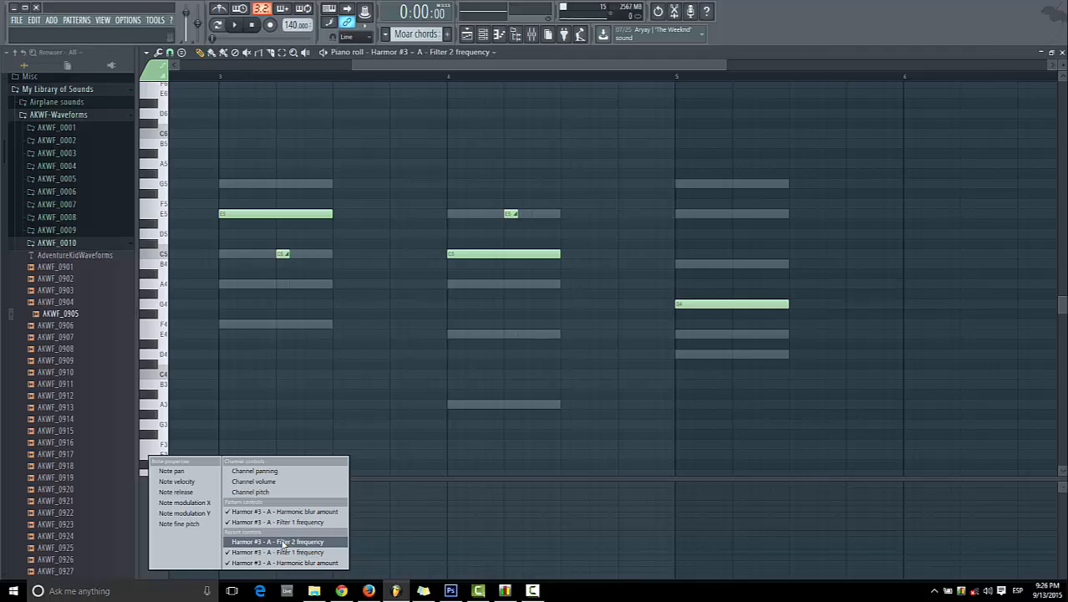
# - Show 'Harmor #3 - A - Filter 2 frequency' in the event lane and scroll left
pyautogui.click(284, 542)
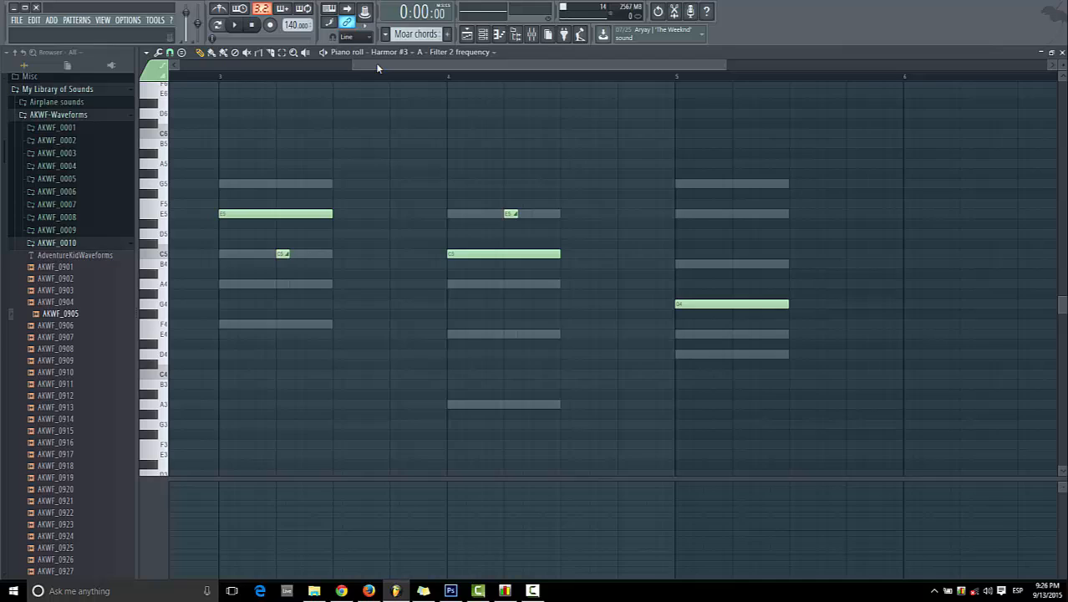
pyautogui.hscroll(-3)
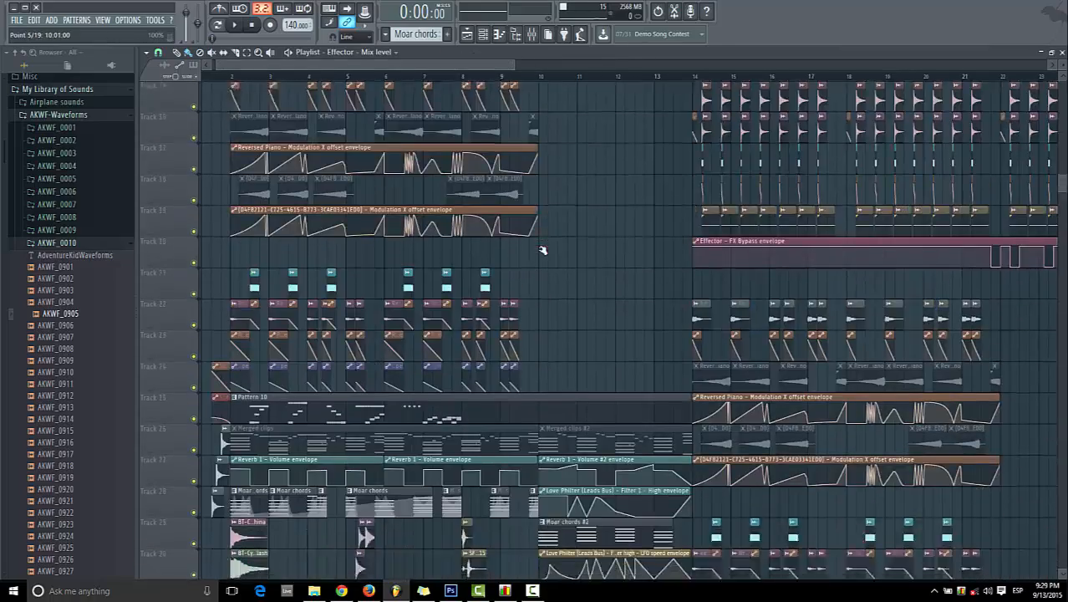
# - Scroll up and down through the view
pyautogui.scroll(3)
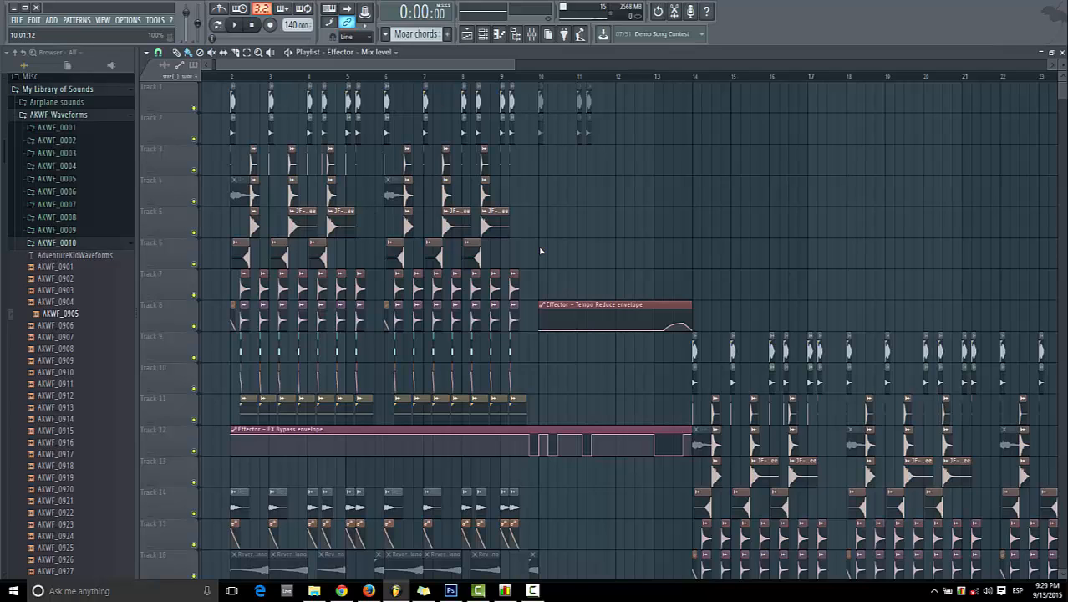
pyautogui.moveTo(526, 61)
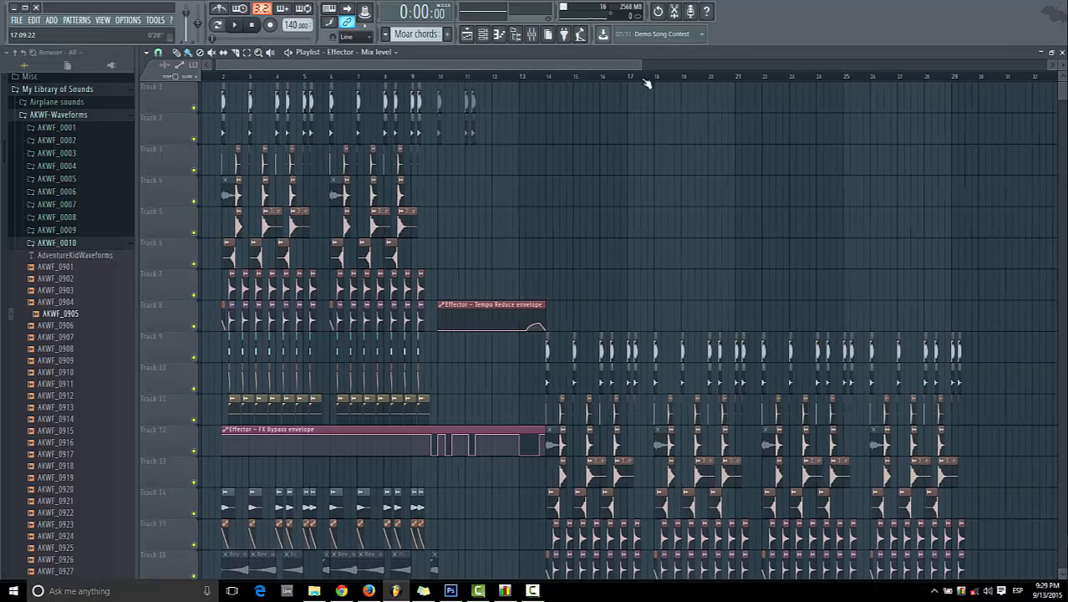
pyautogui.scroll(-3)
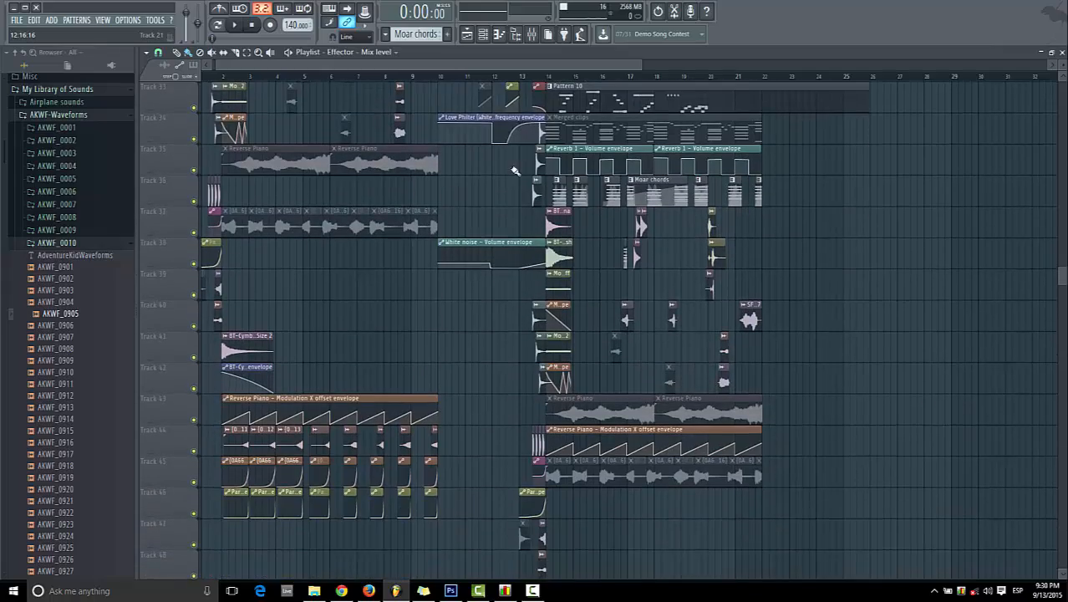
pyautogui.scroll(-3)
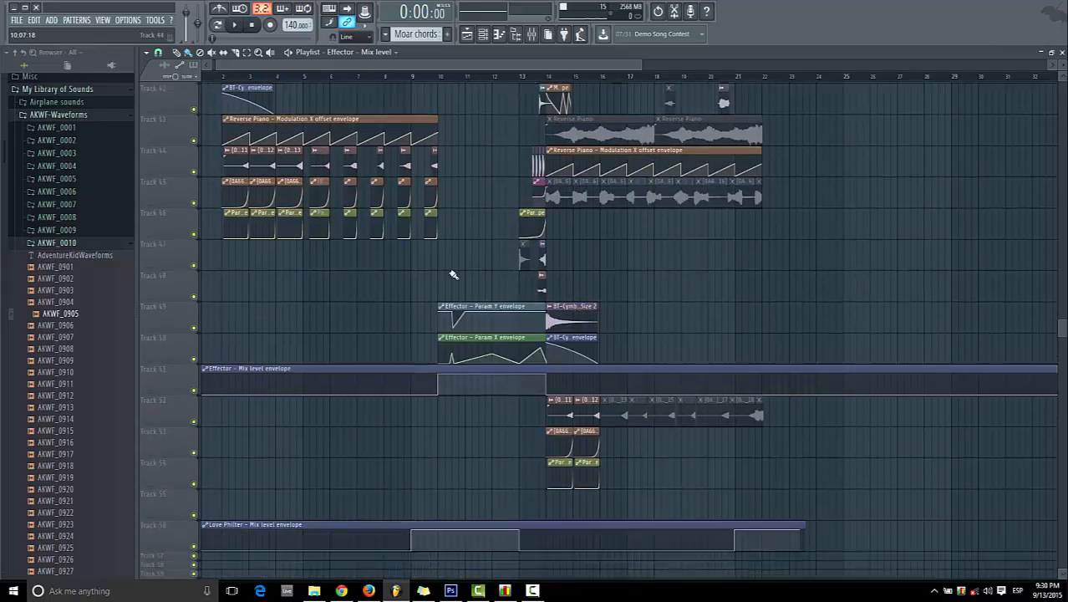
pyautogui.scroll(3)
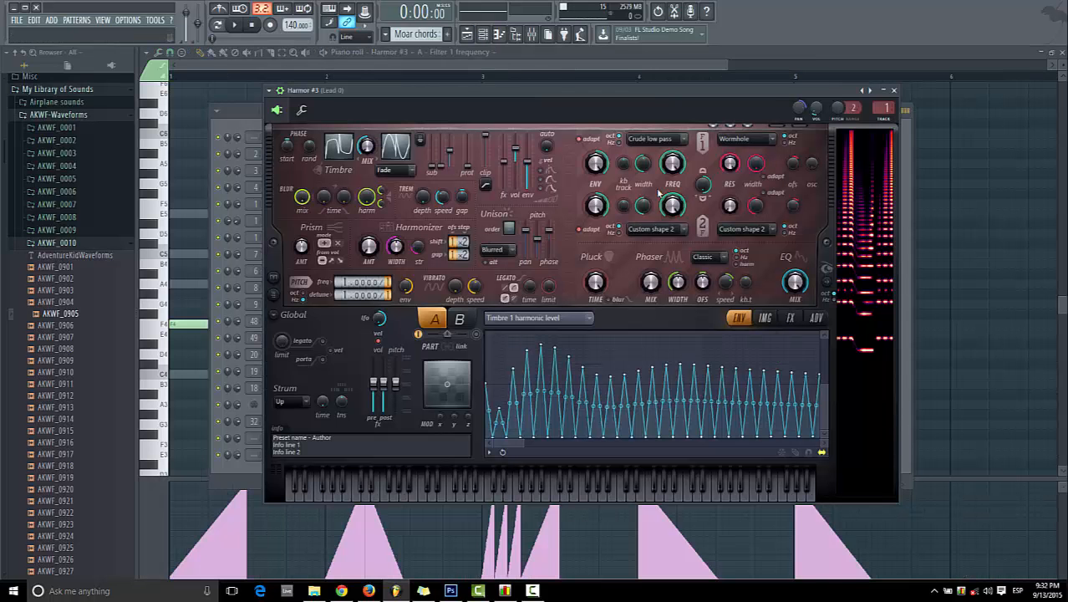
pyautogui.rightClick(594, 207)
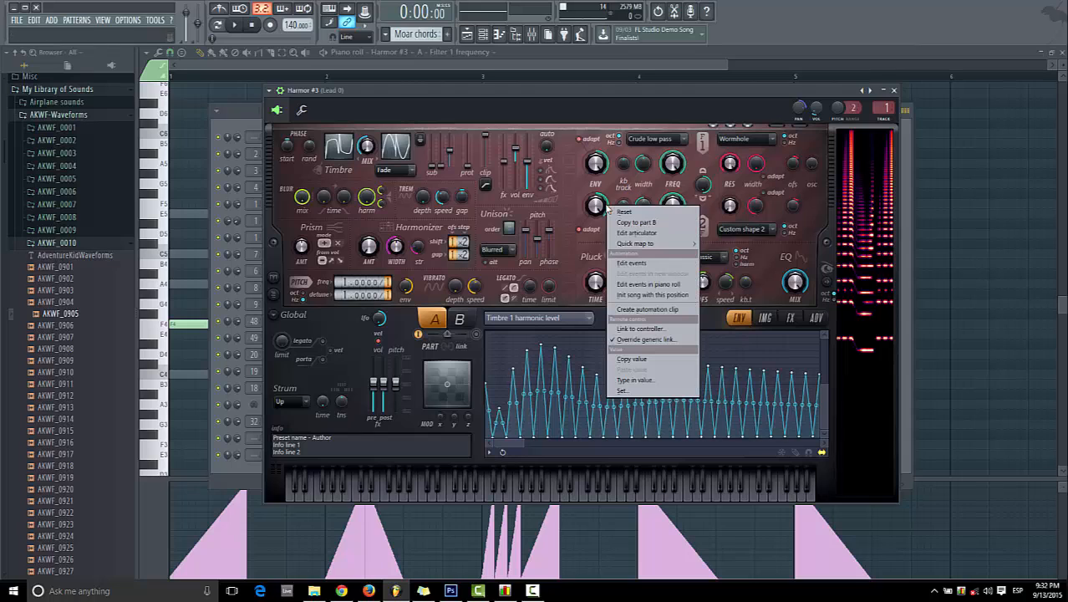
pyautogui.moveTo(652, 285)
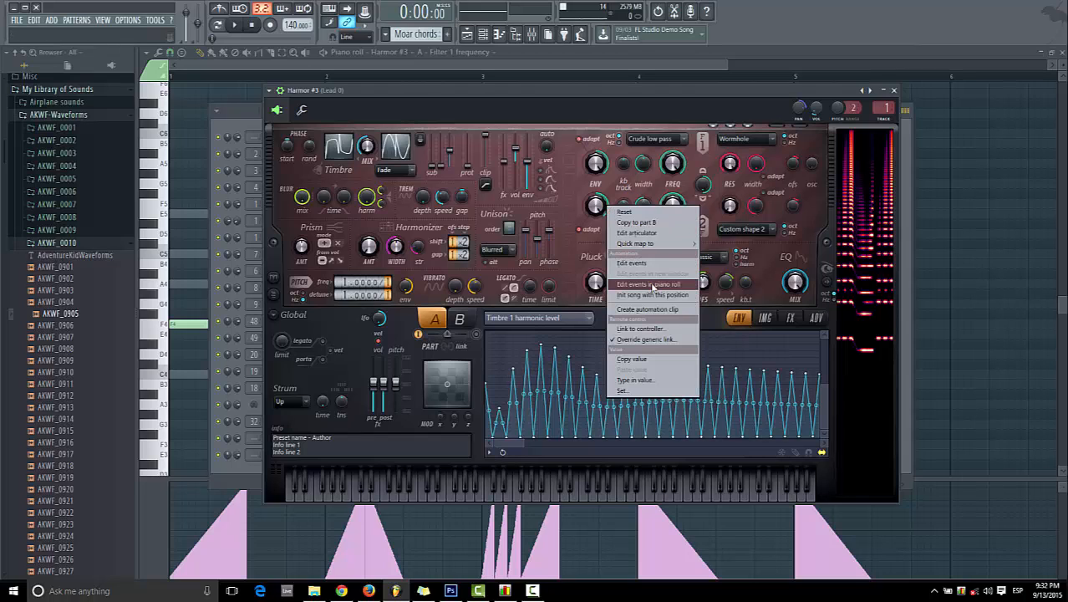
pyautogui.click(577, 181)
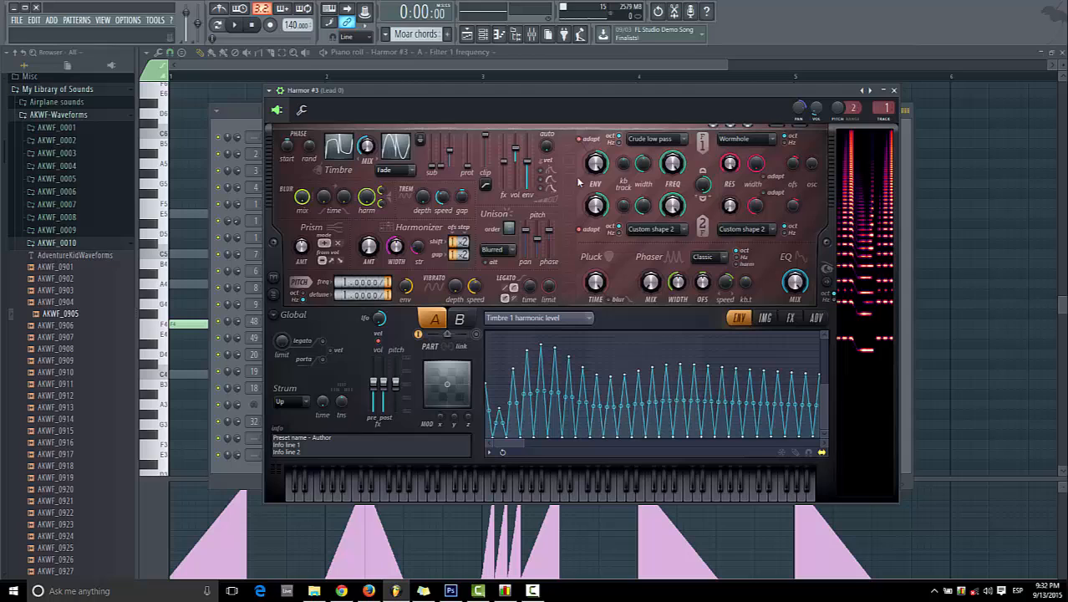
pyautogui.rightClick(579, 183)
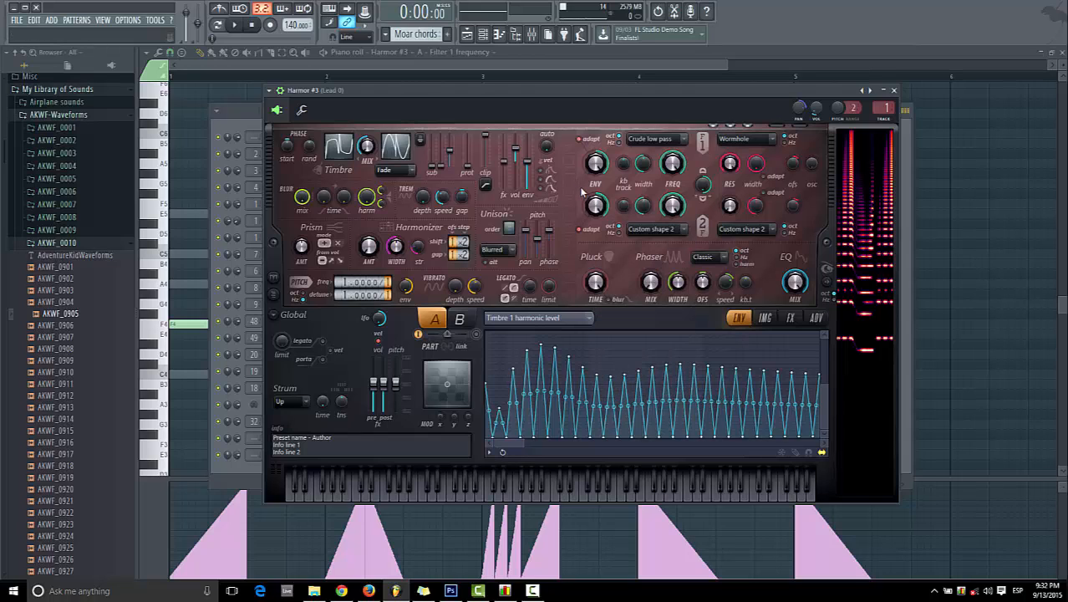
pyautogui.moveTo(530, 287)
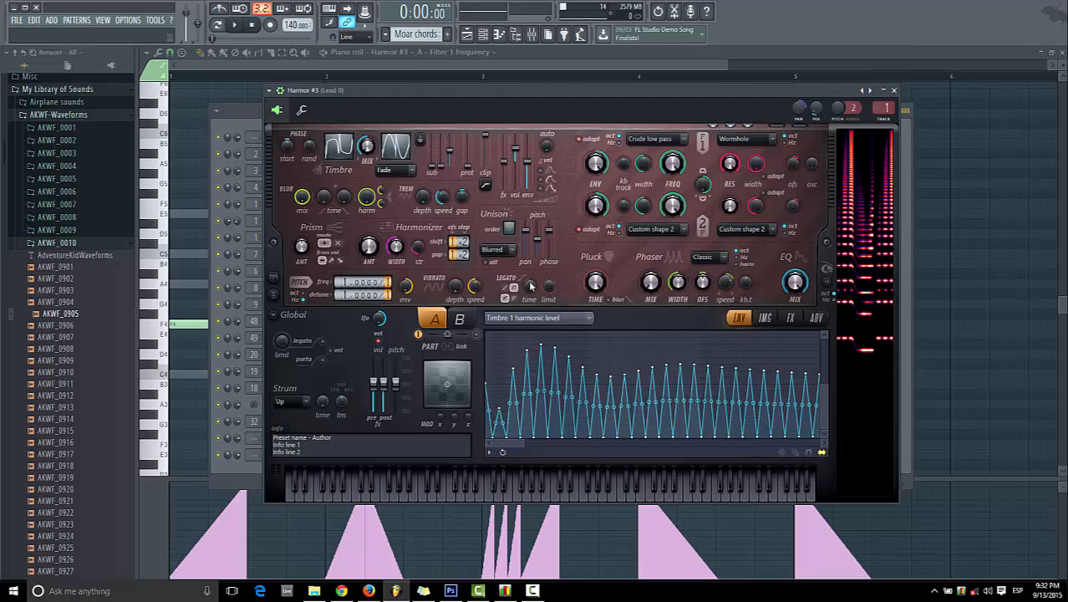
pyautogui.moveTo(560, 219)
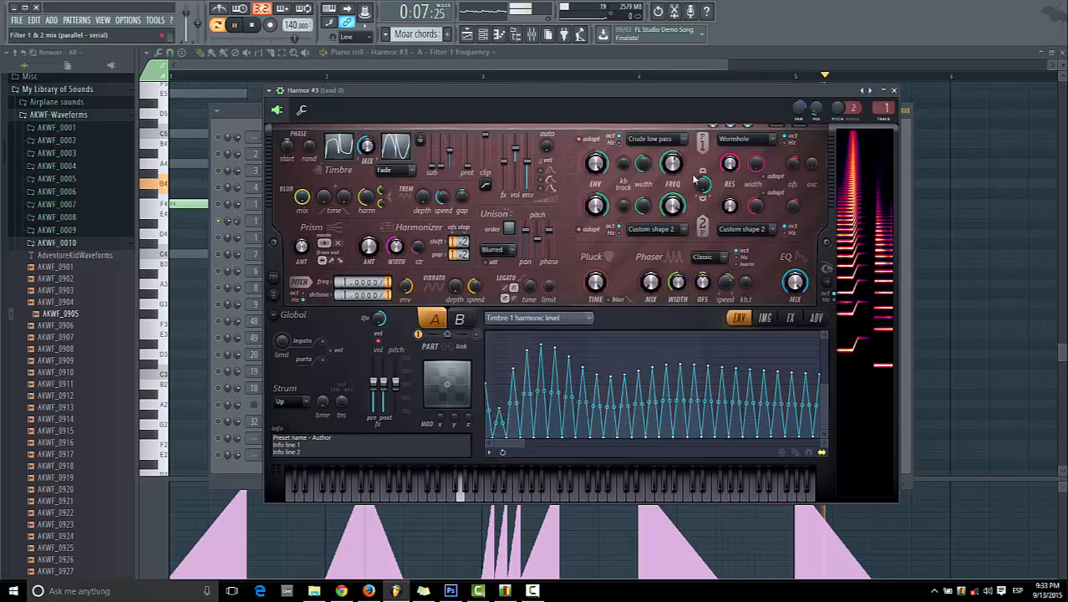
# - Play the Harmor #3 pattern to hear the filter frequency automation
pyautogui.click(232, 24)
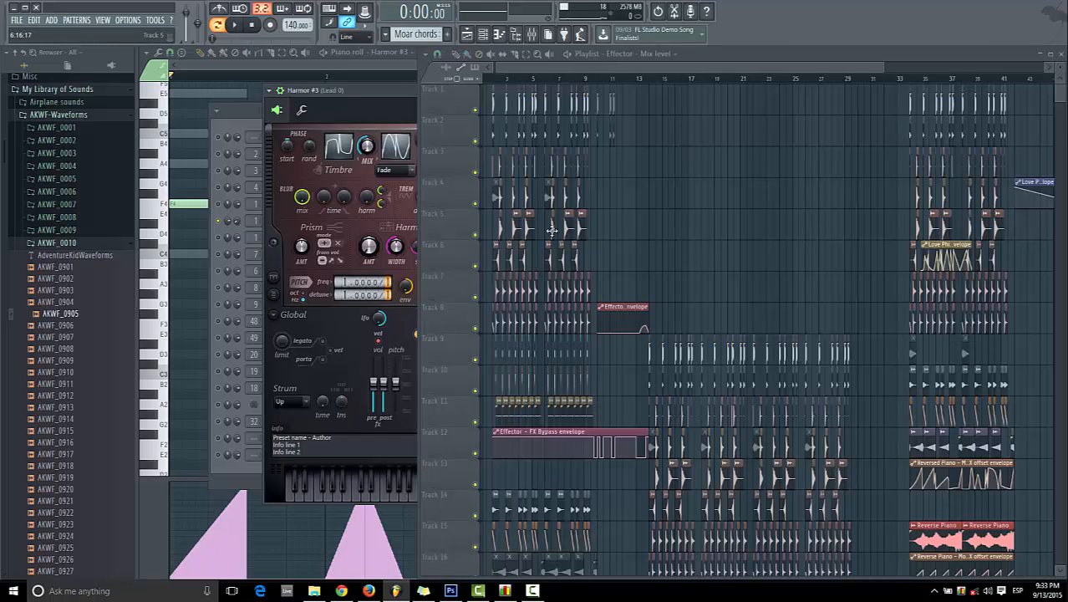
# - Scroll the playlist and close the Harmor #3 plugin window
pyautogui.scroll(-3)
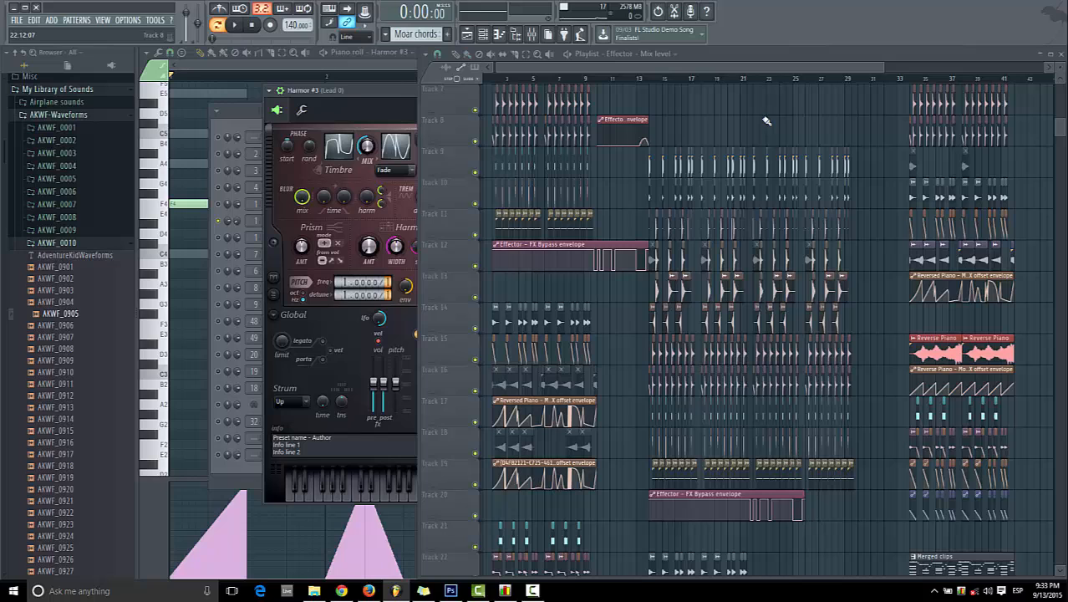
pyautogui.moveTo(397, 99)
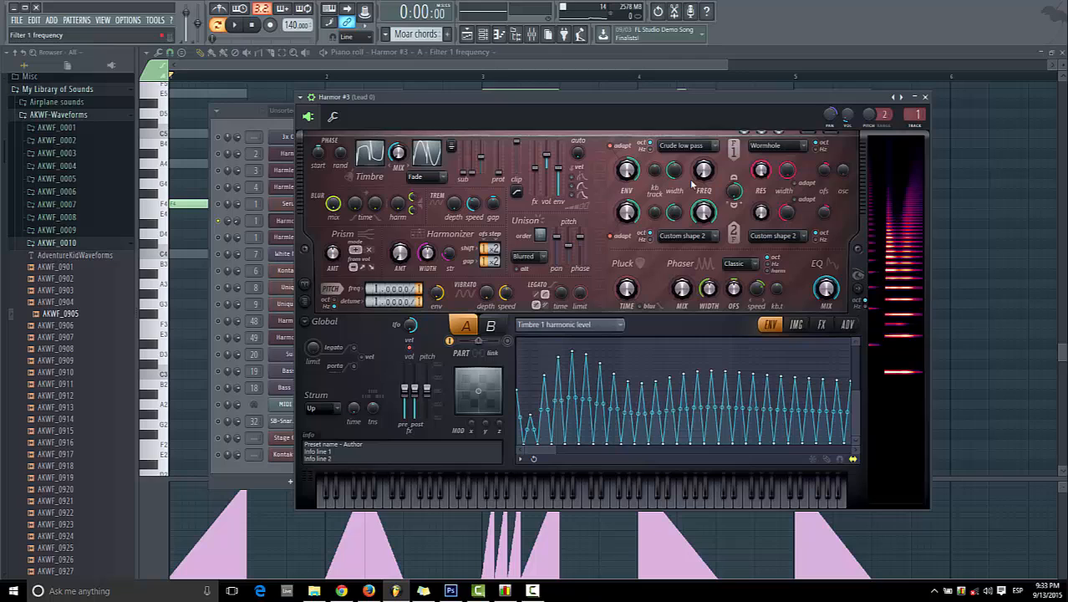
pyautogui.click(925, 96)
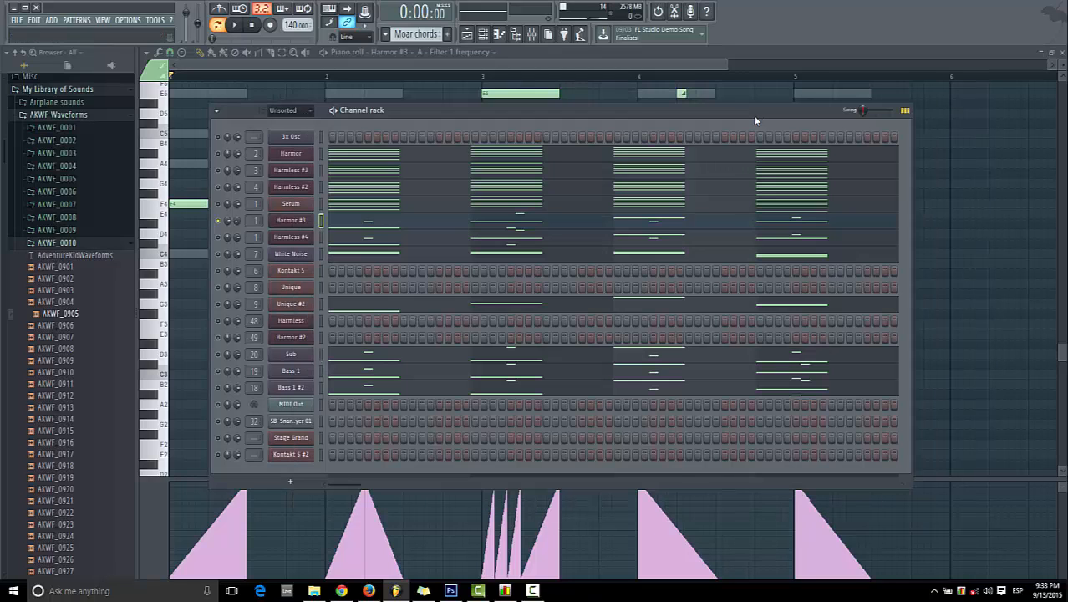